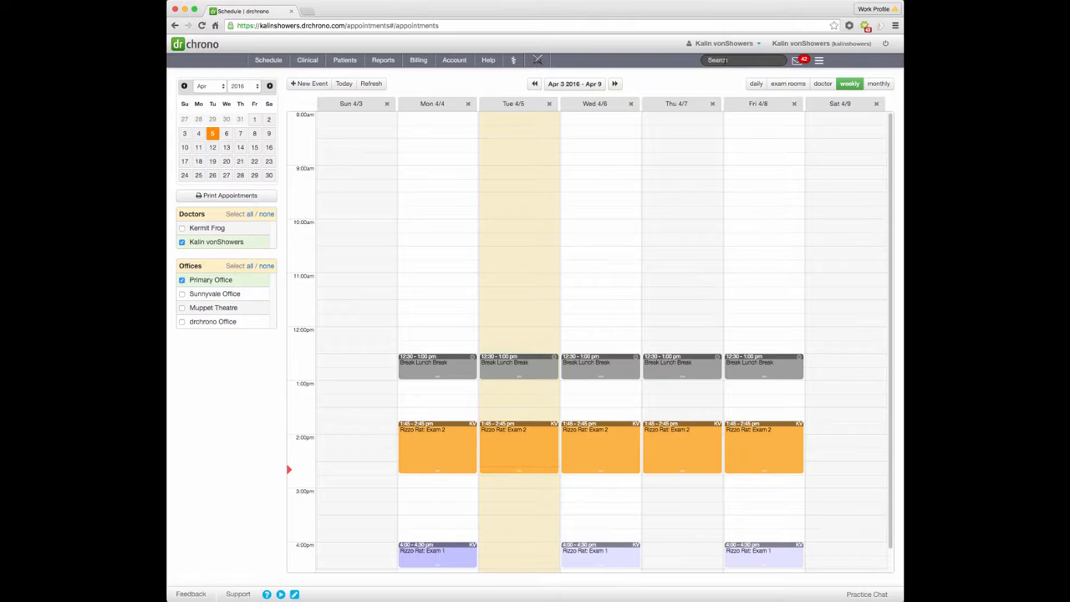
Search for 'chef' and open The Swedish Chef's patient dashboard
left_click(742, 59)
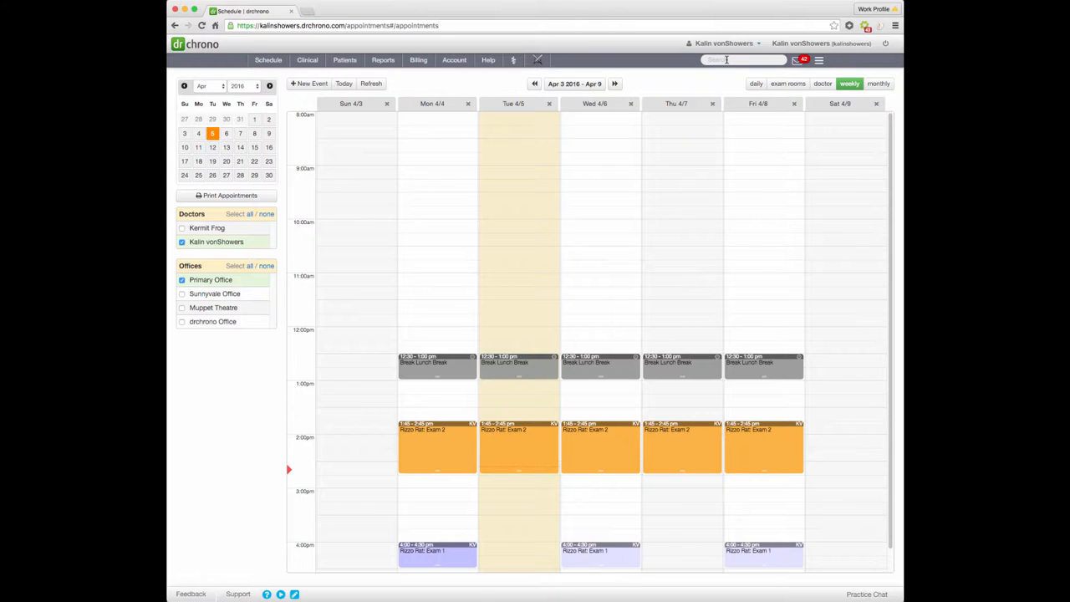
type("chef")
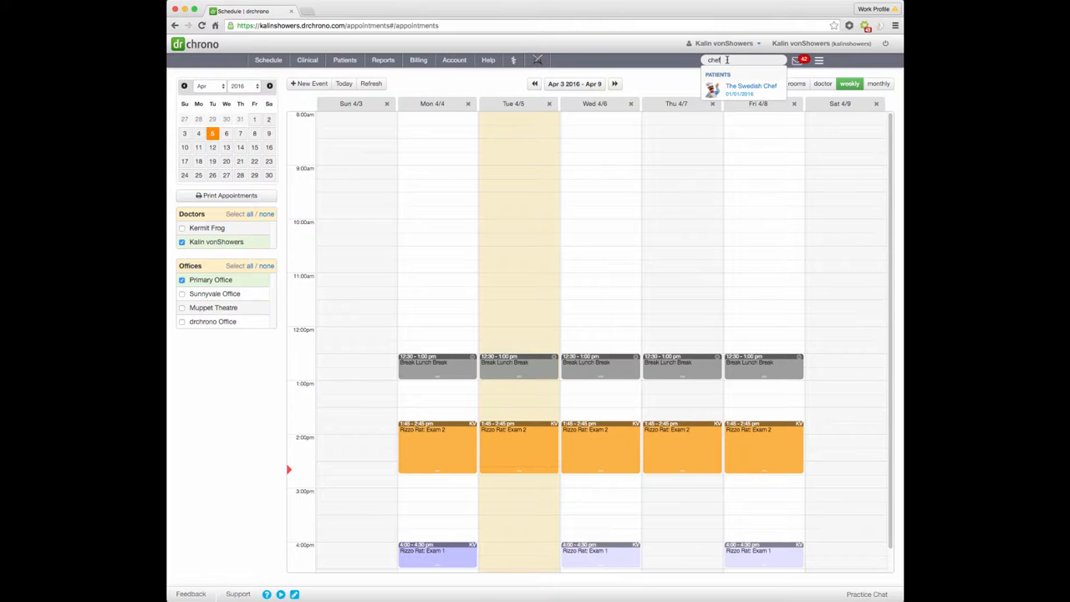
left_click(749, 88)
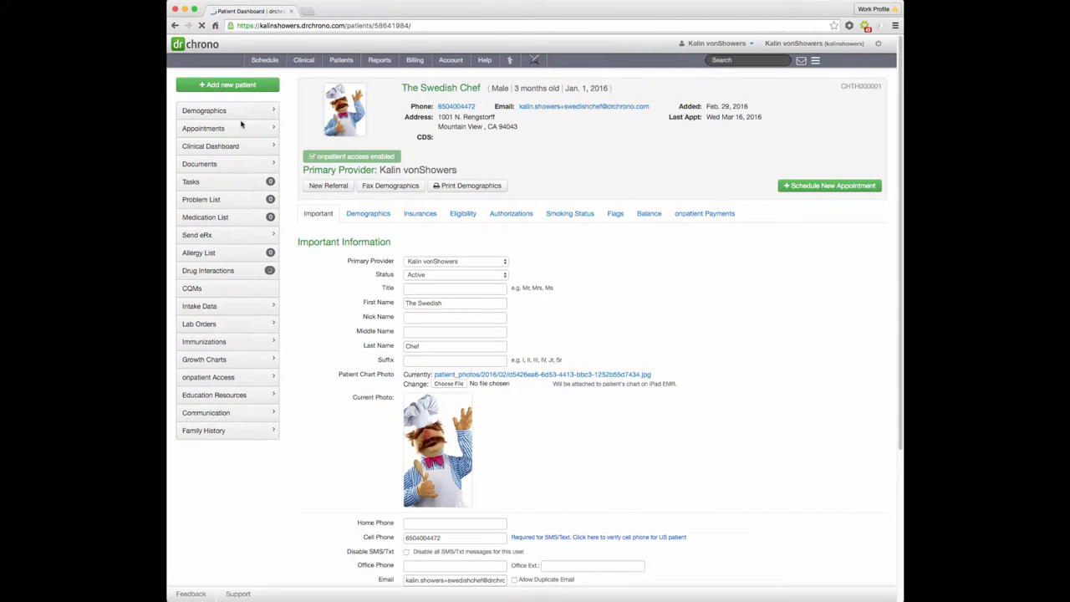
Review The Swedish Chef's appointments, showing no future and two past appointments
left_click(203, 128)
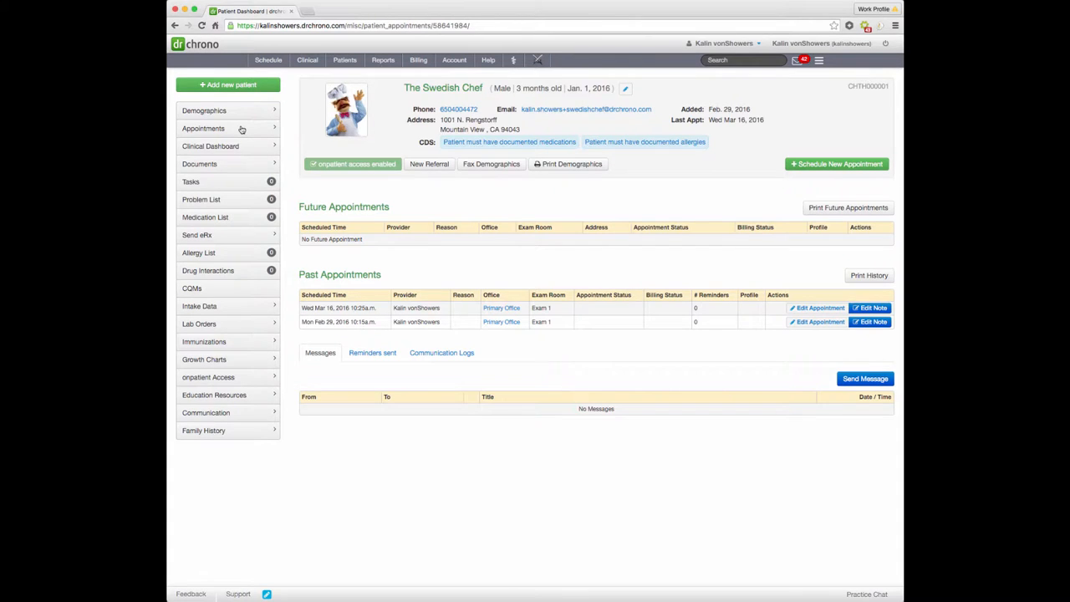
left_click(454, 59)
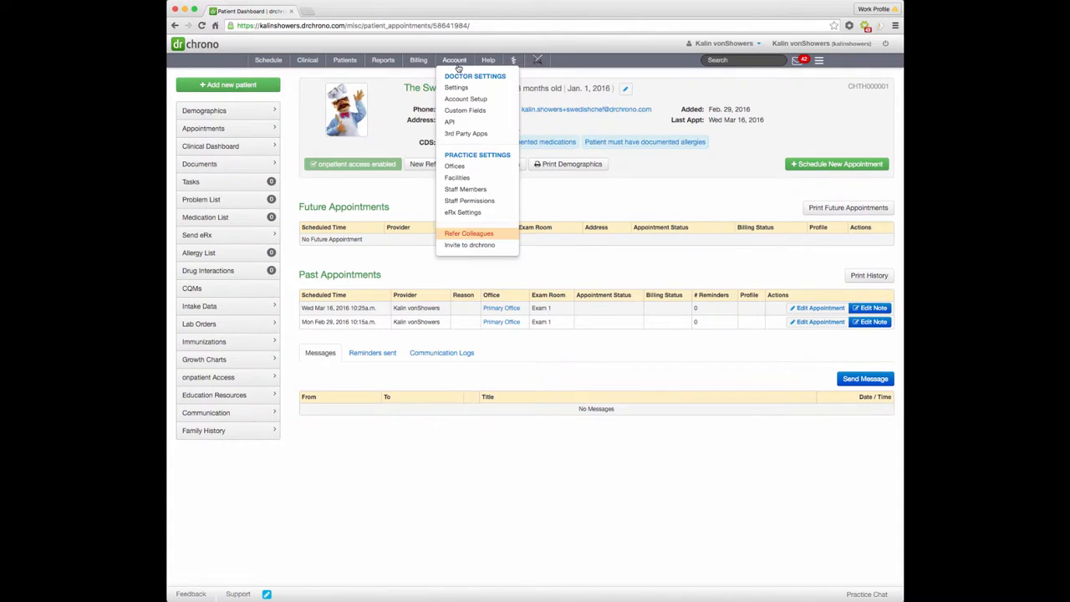
mouse_move(468, 200)
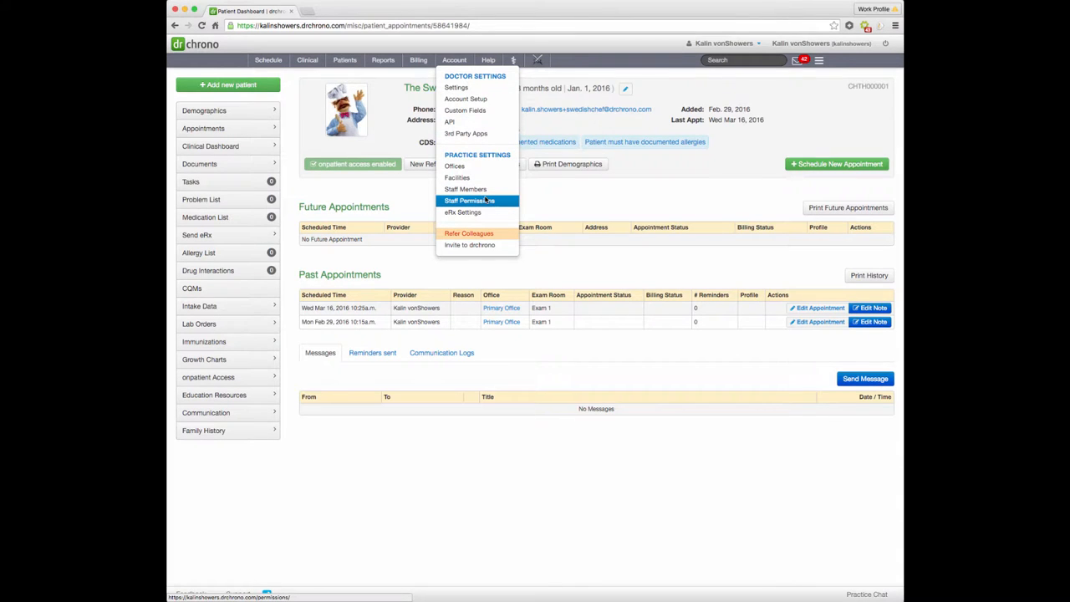
Uncheck Share Patients for Rowlf theDog, save the permissions, then list provider permissions
left_click(469, 201)
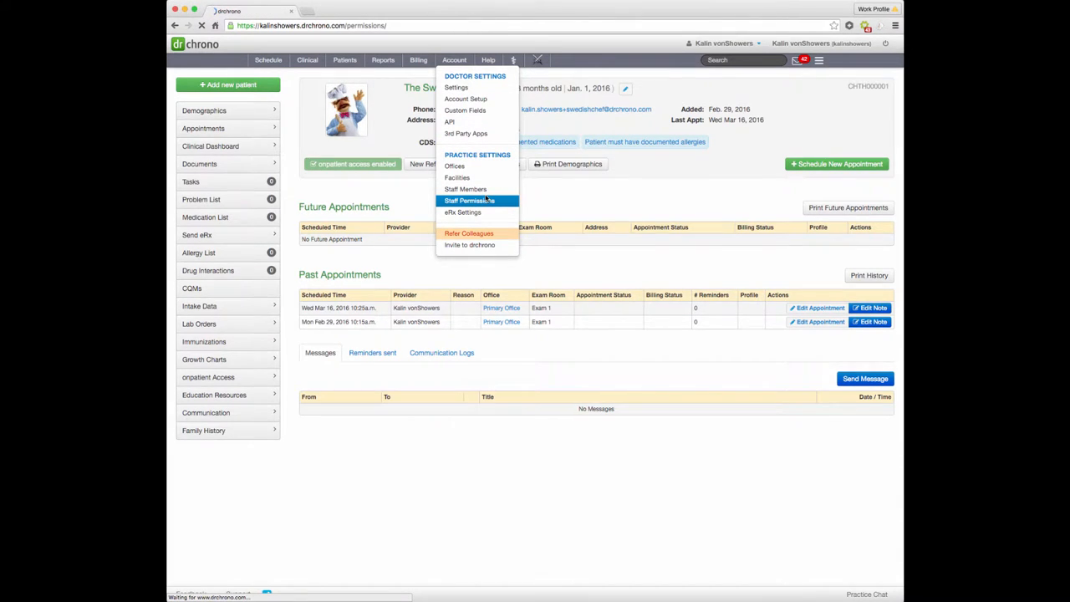
left_click(469, 201)
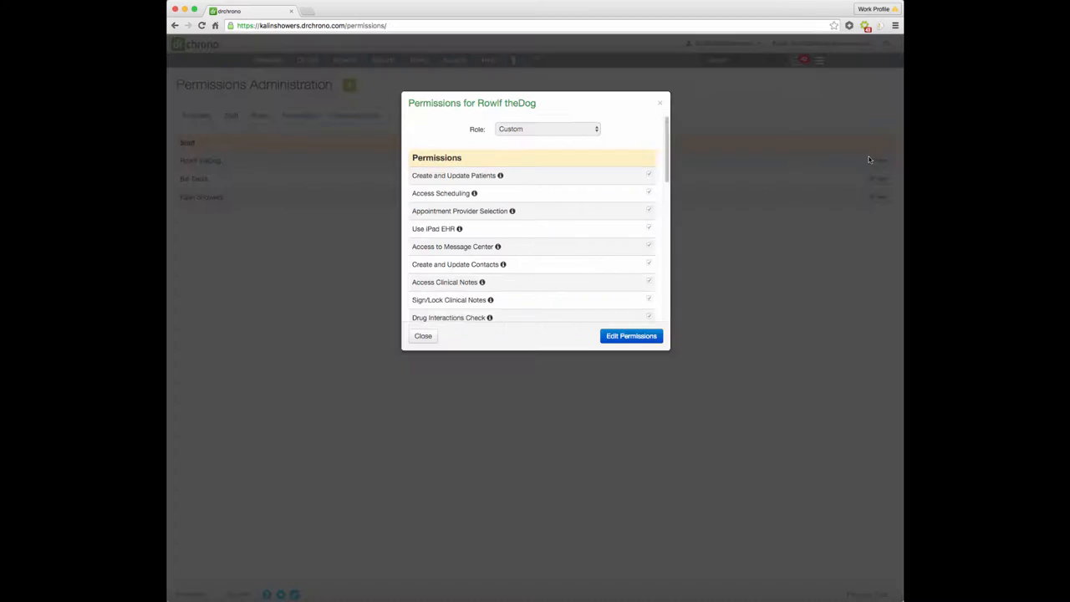
left_click(631, 336)
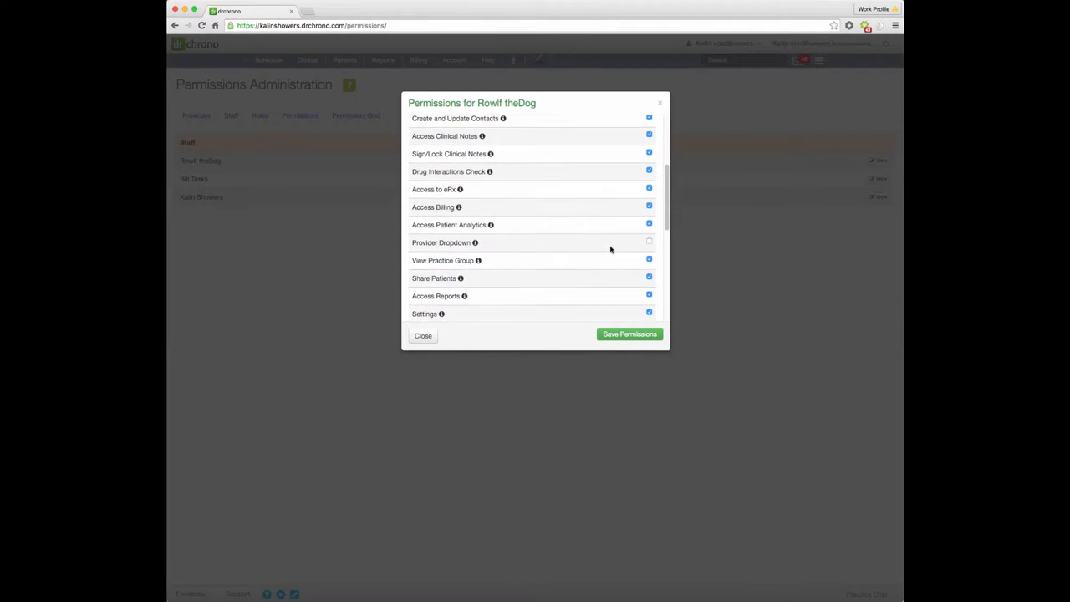
scroll("down", 3)
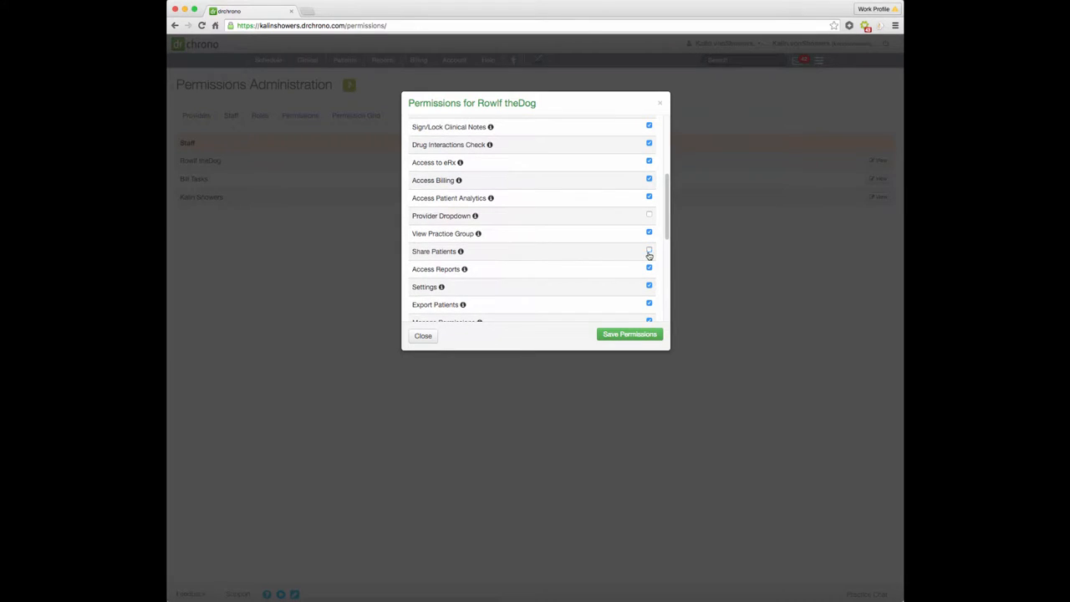
left_click(629, 334)
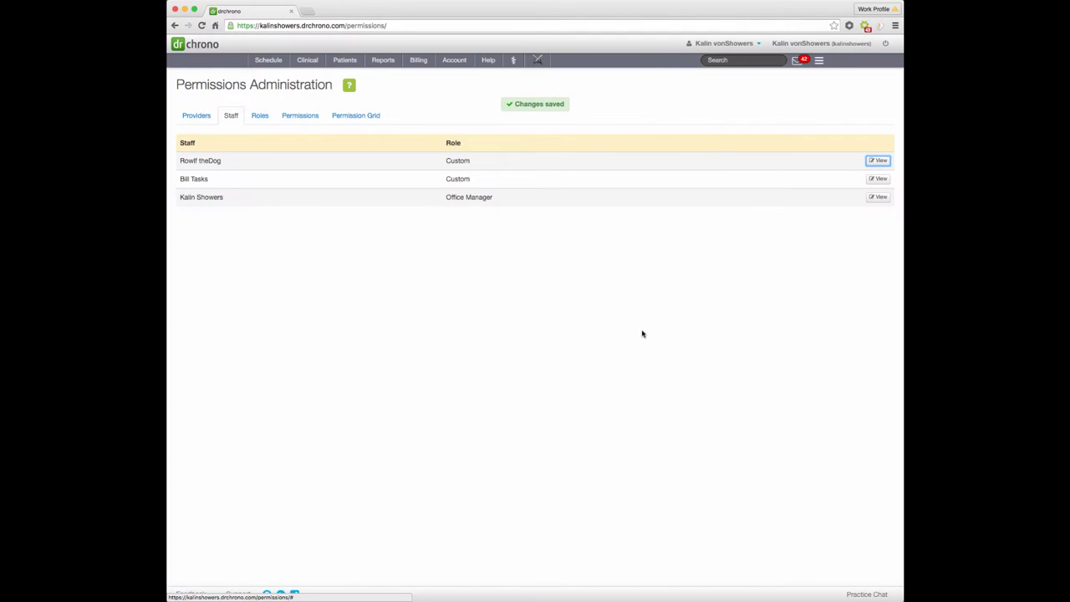
left_click(195, 115)
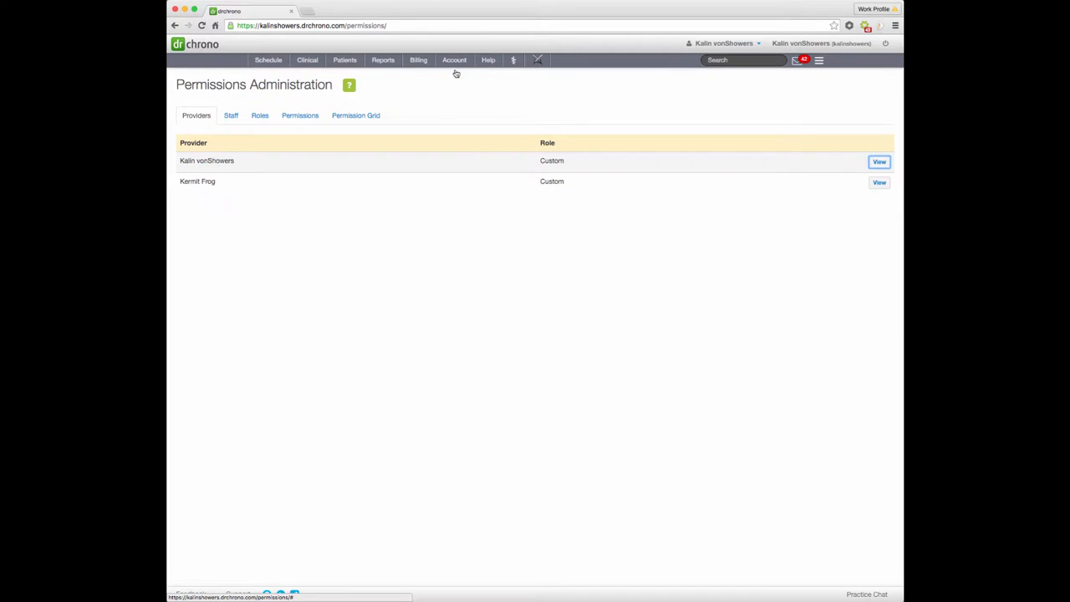
Set Rowlf theDog's staff Primary Provider to Kermit Frog and save the account
left_click(453, 59)
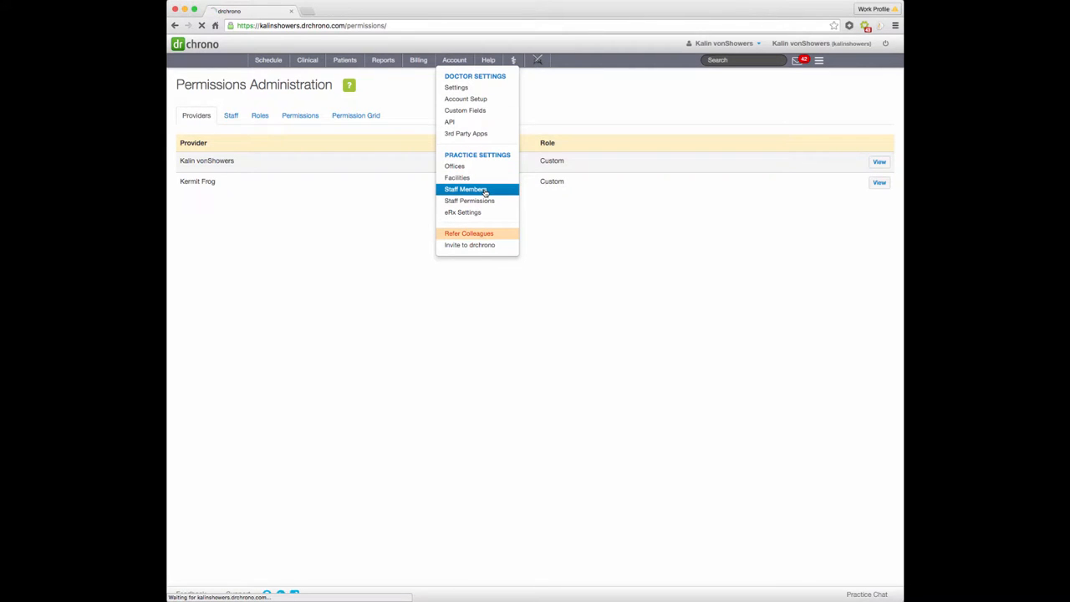
left_click(465, 188)
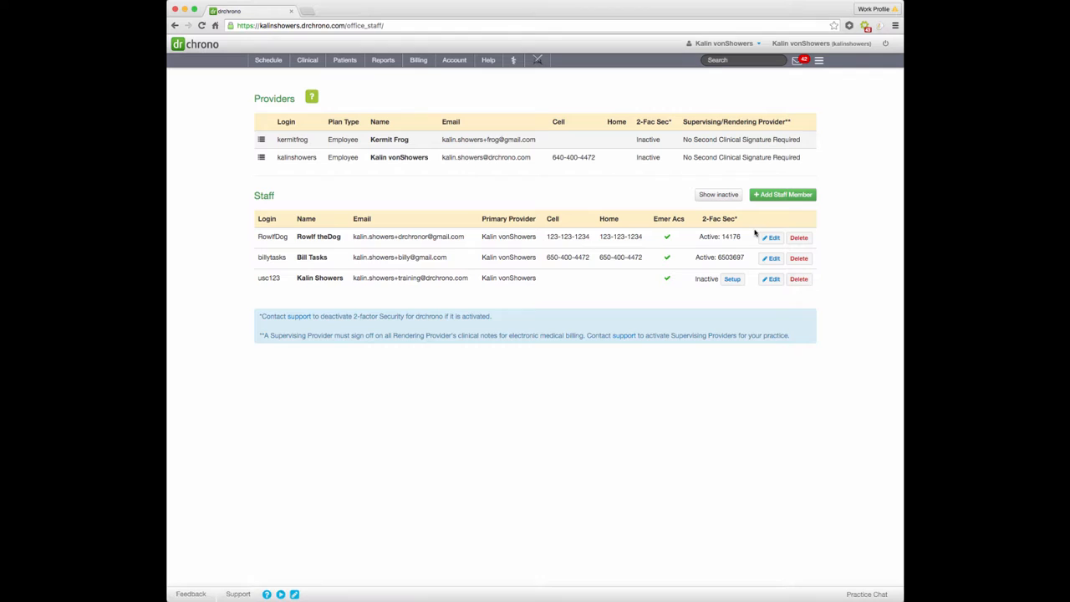
left_click(769, 237)
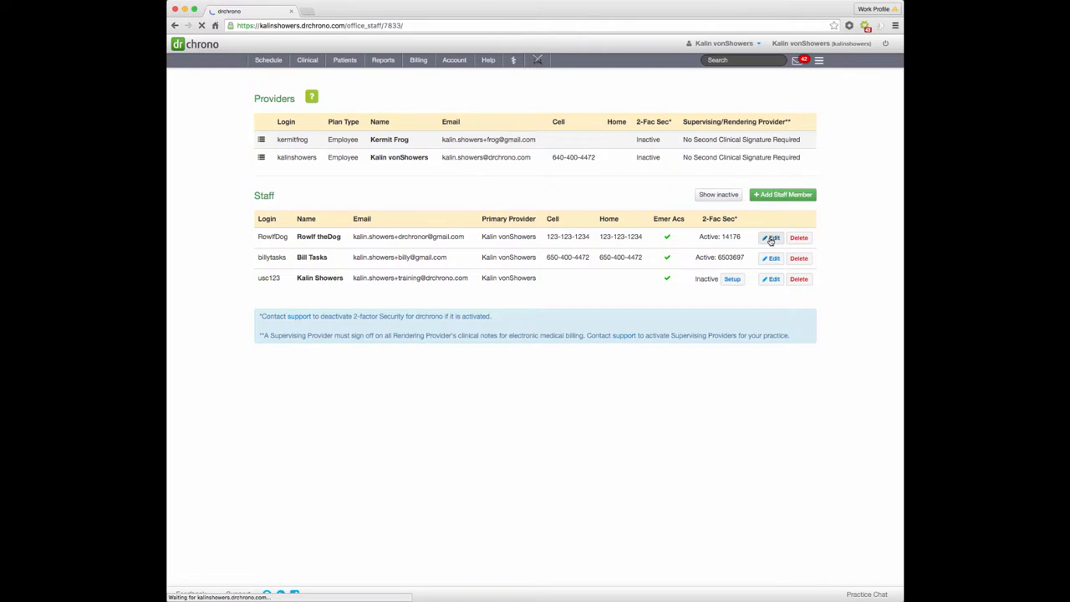
left_click(770, 237)
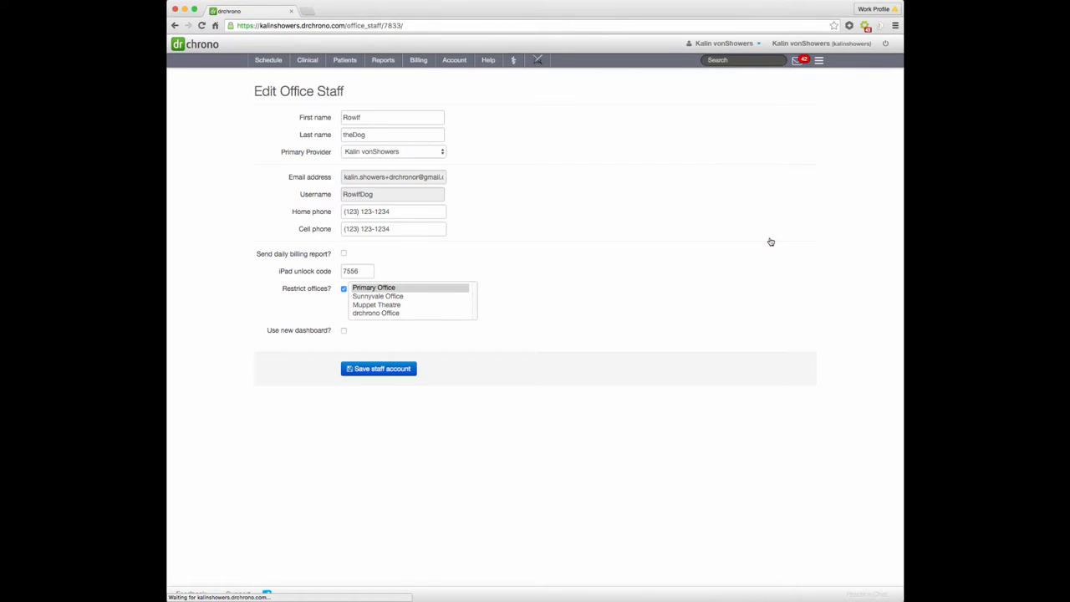
left_click(393, 152)
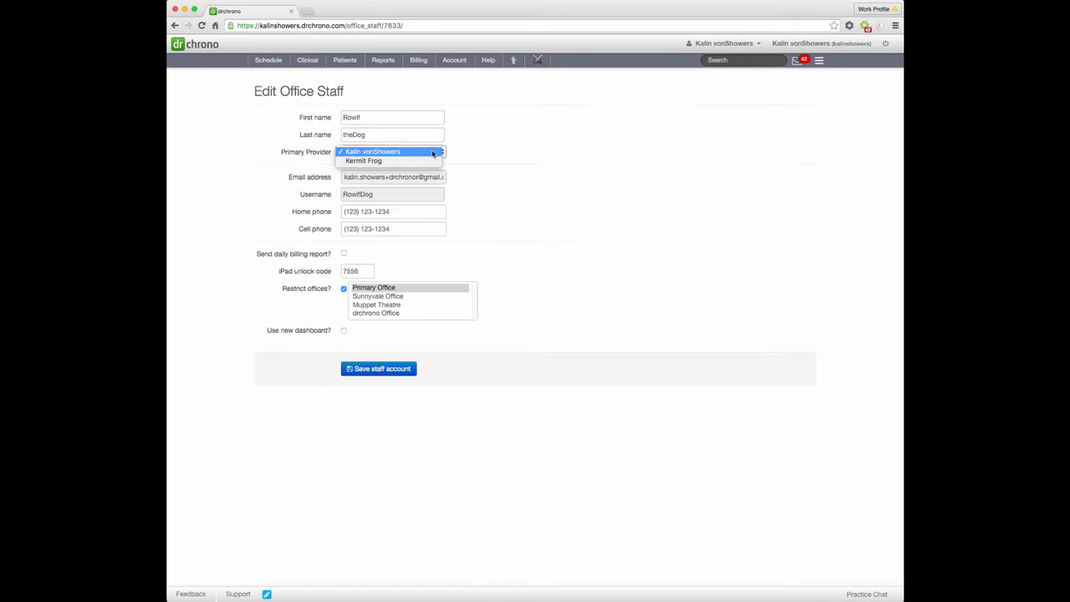
left_click(364, 160)
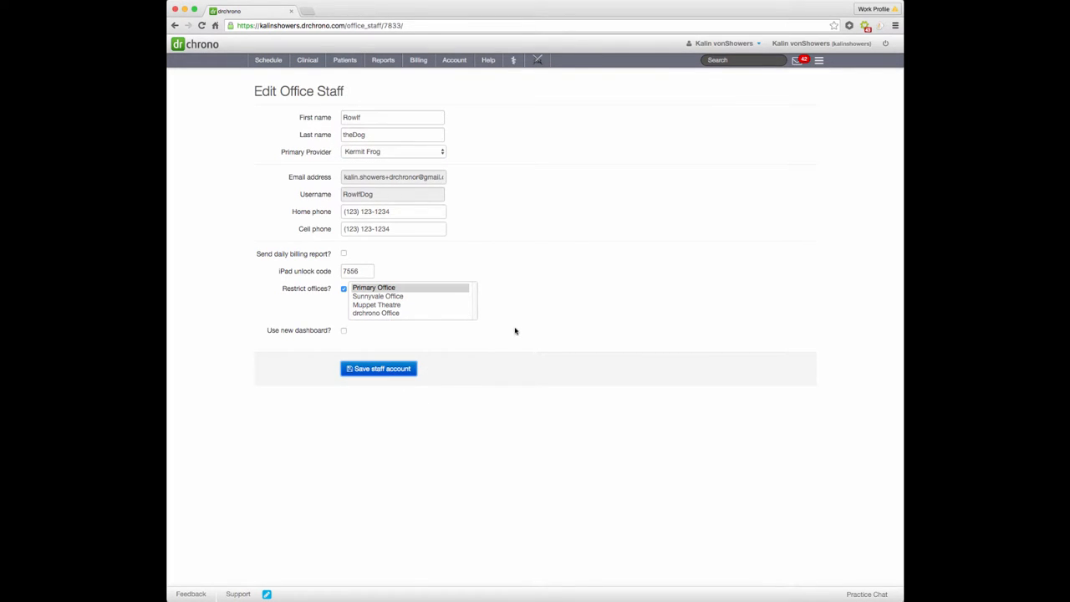
left_click(454, 59)
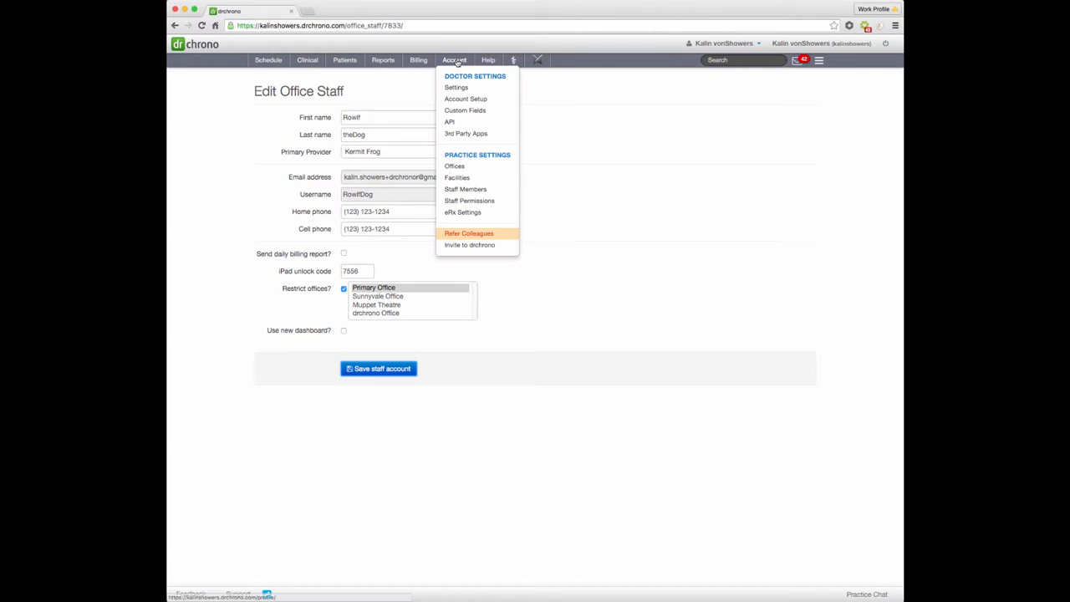
Set Primary Office's primary provider to Kermit Frog, then switch to Practice Group view
left_click(455, 166)
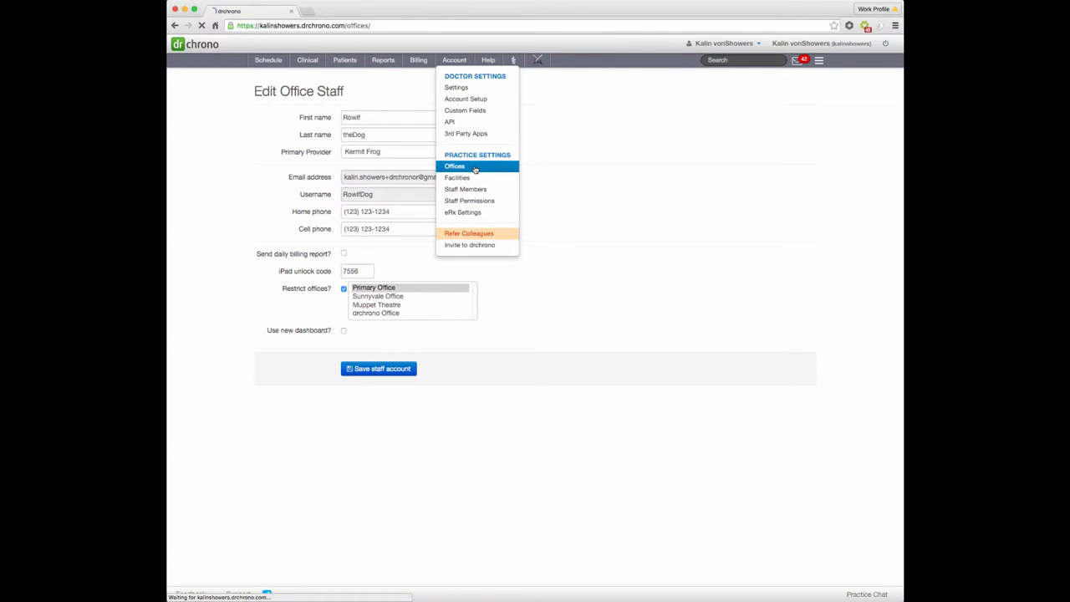
left_click(454, 166)
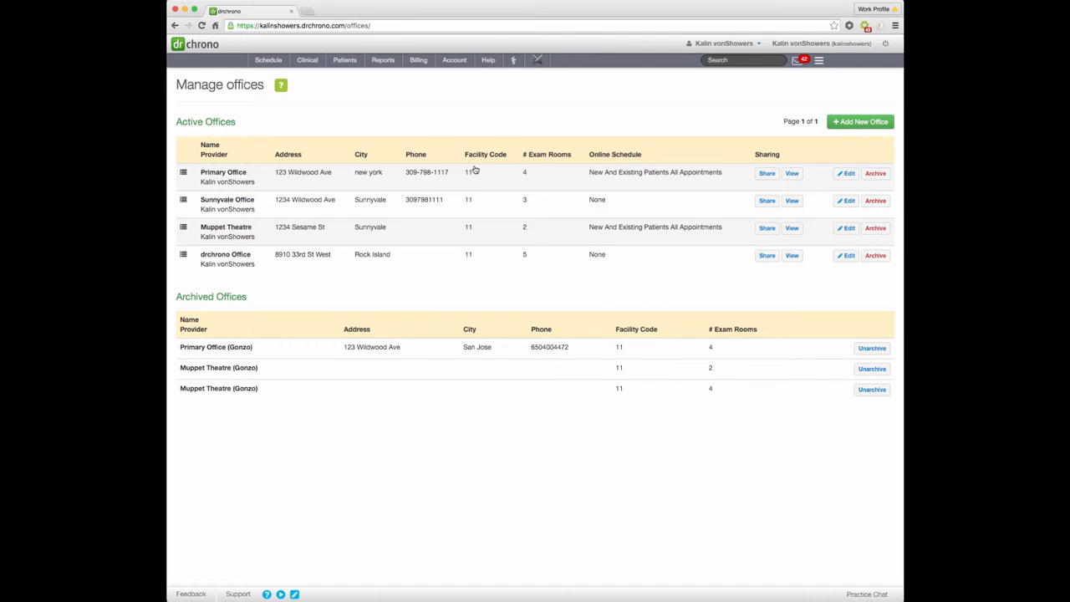
left_click(846, 173)
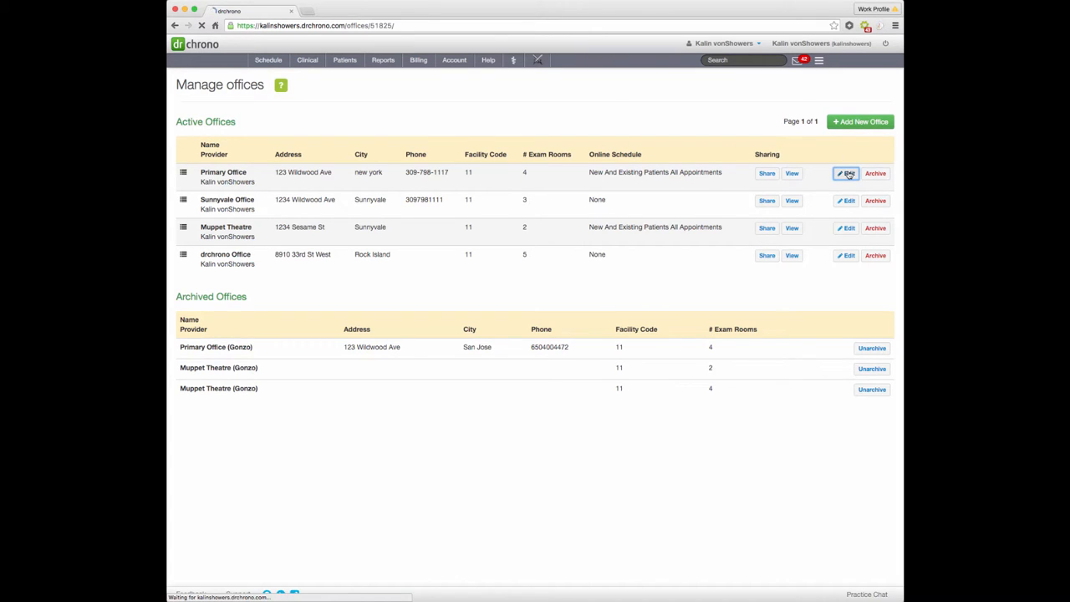
left_click(845, 173)
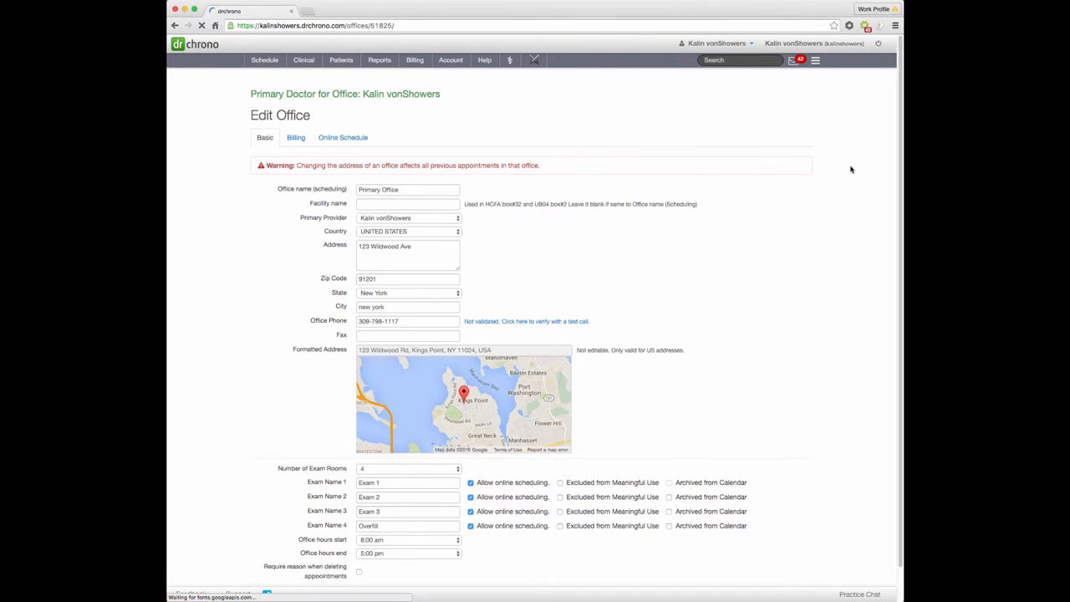
left_click(408, 218)
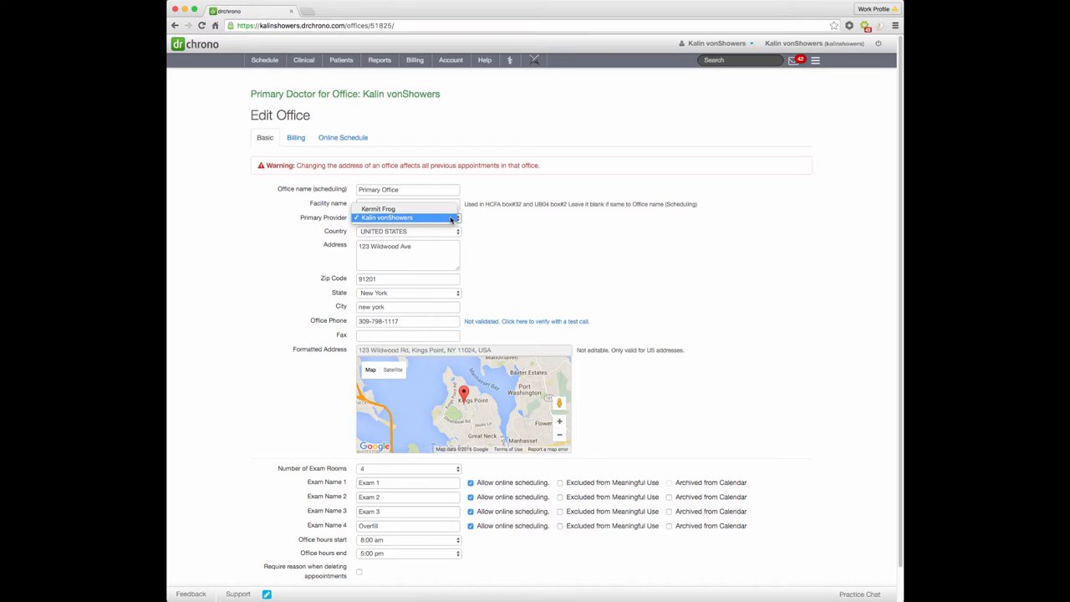
left_click(378, 208)
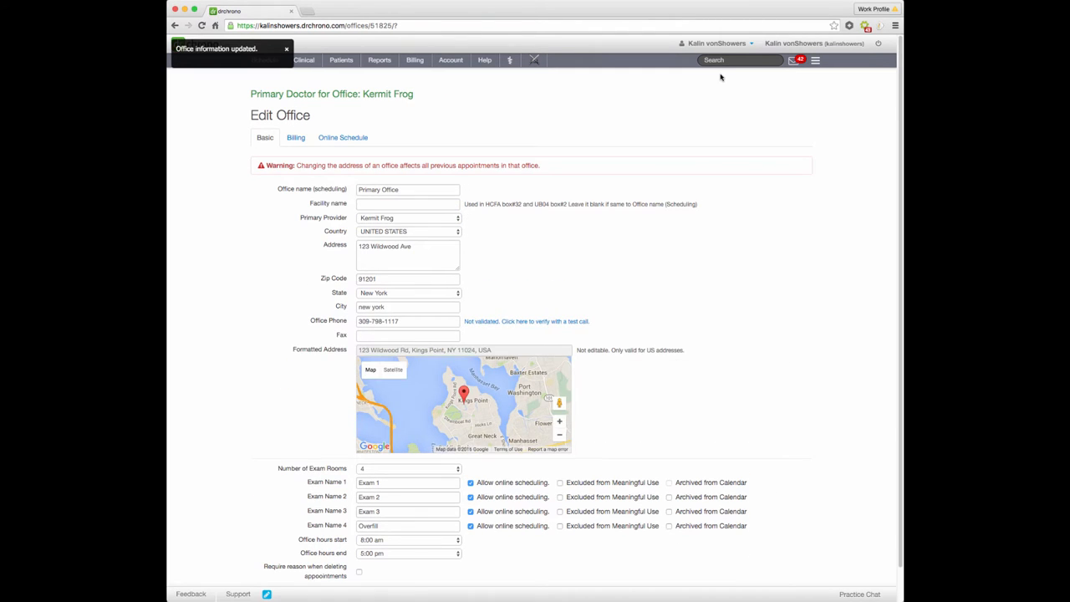
left_click(717, 43)
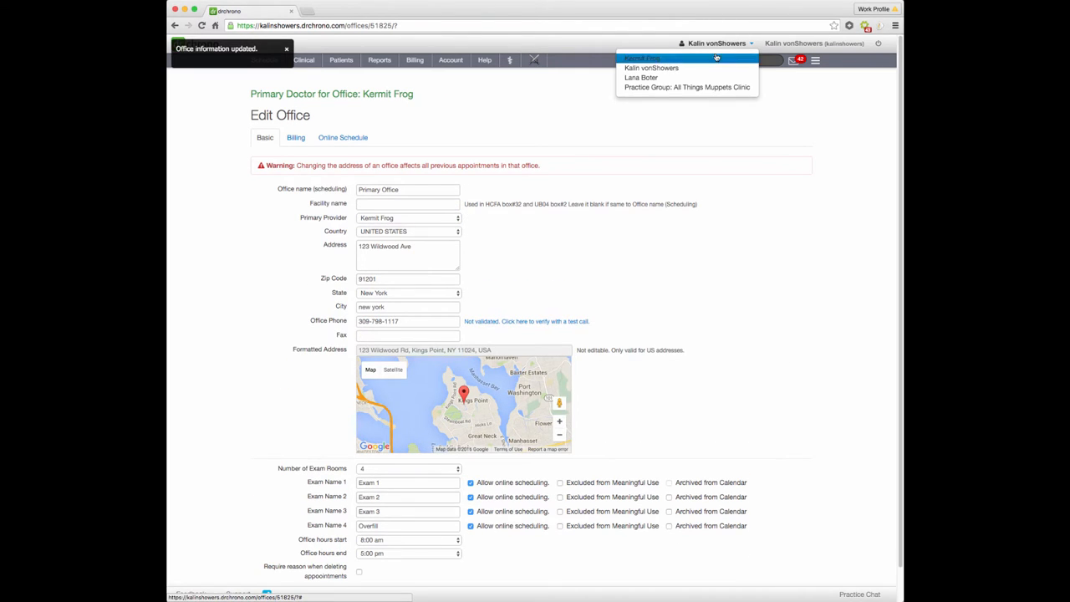
left_click(685, 87)
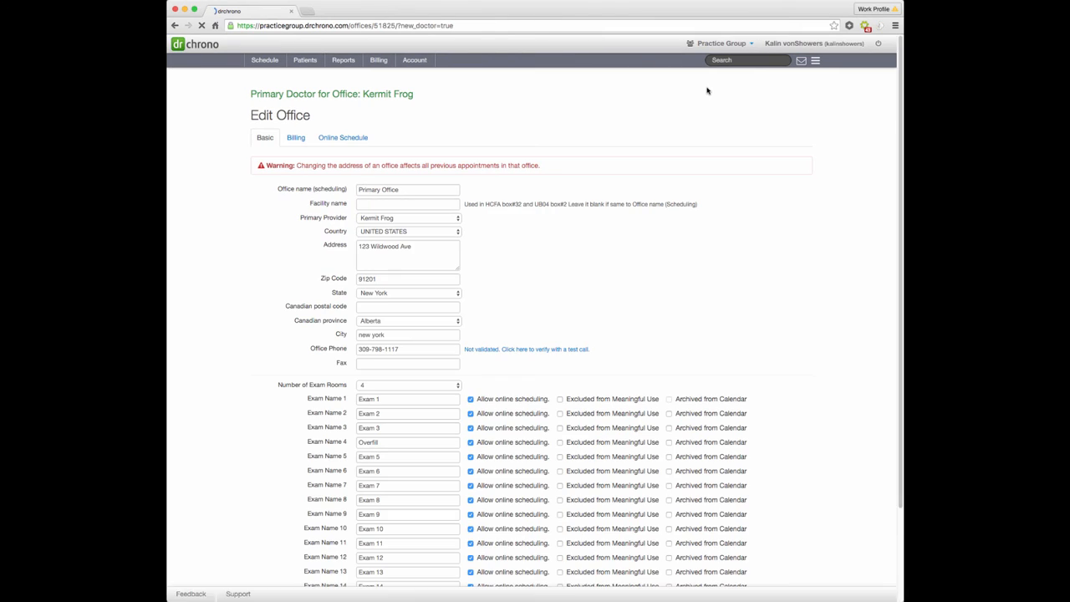